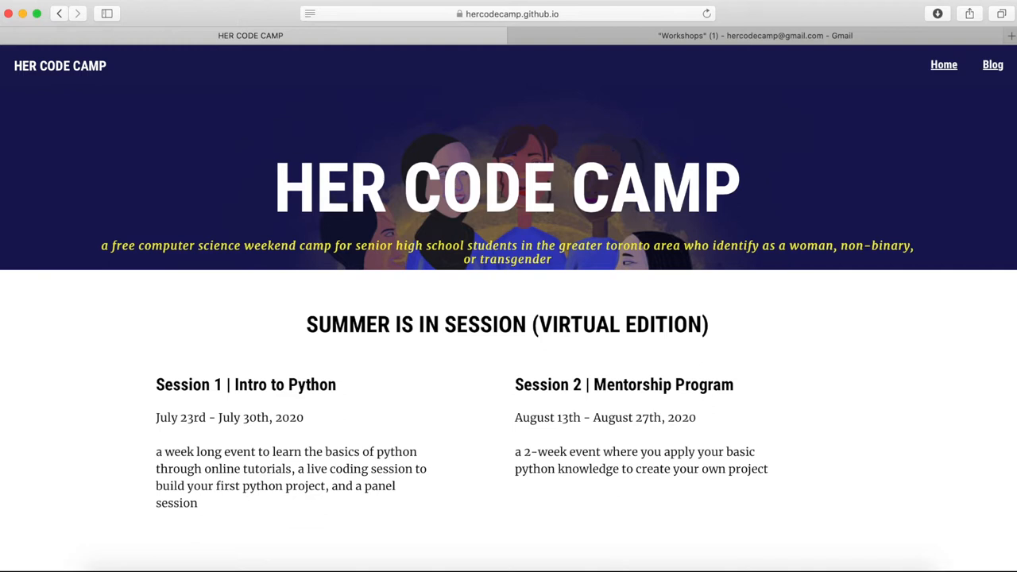
Step: Download the Video1_Syntax_and_Variables.ipynb attachment from the Video 1 workshop email to Downloads
click(755, 35)
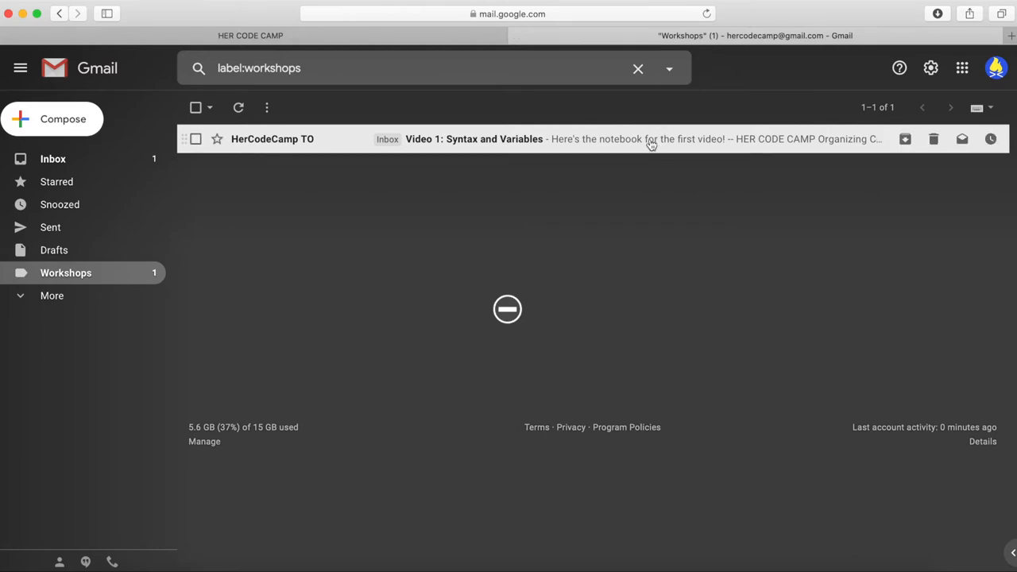
click(473, 140)
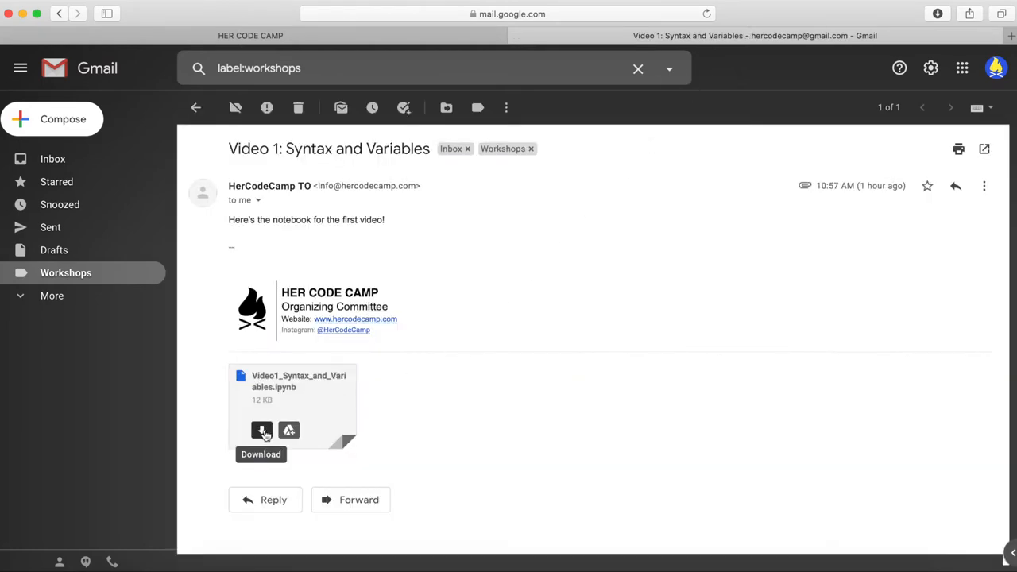
click(261, 429)
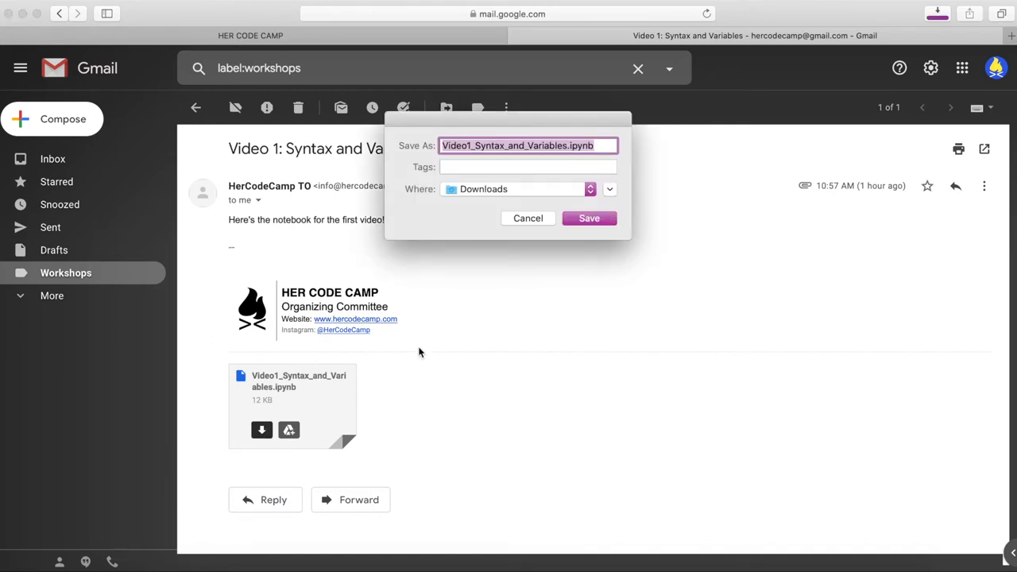
mouse_move(588, 219)
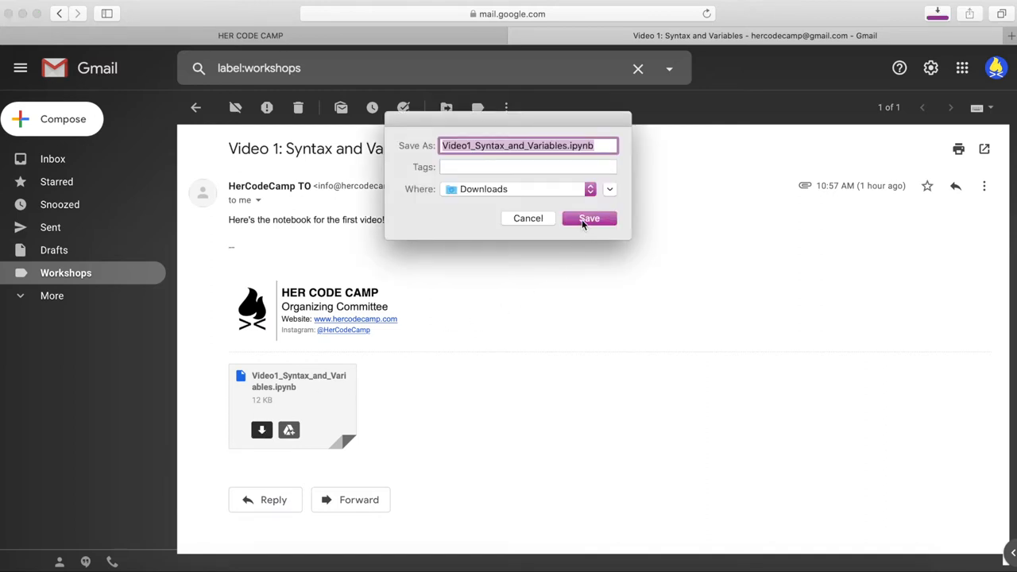
click(588, 220)
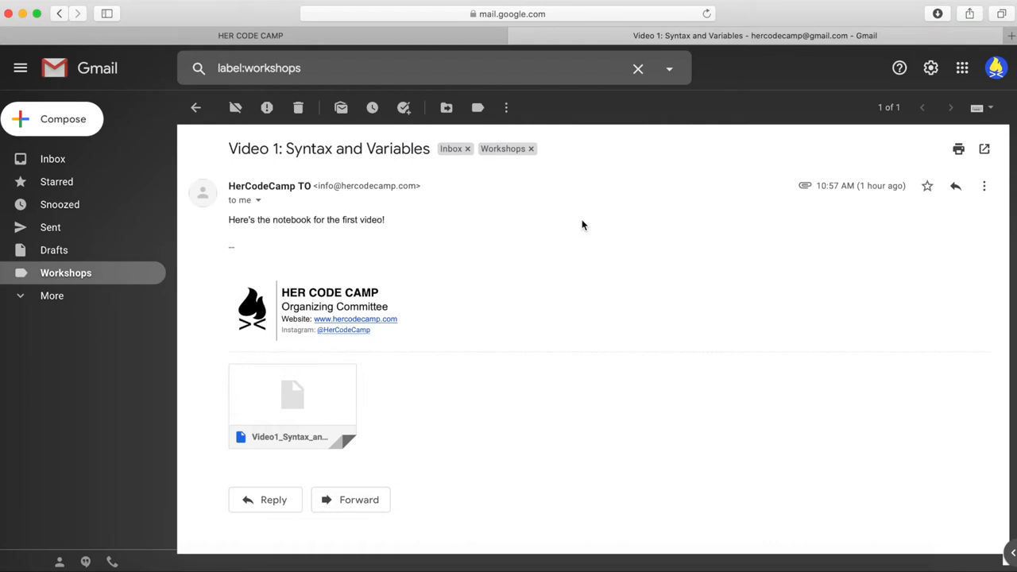
Step: Navigate Safari to colab.research.google.com to reach the Colab notebook-opening dialog
click(507, 13)
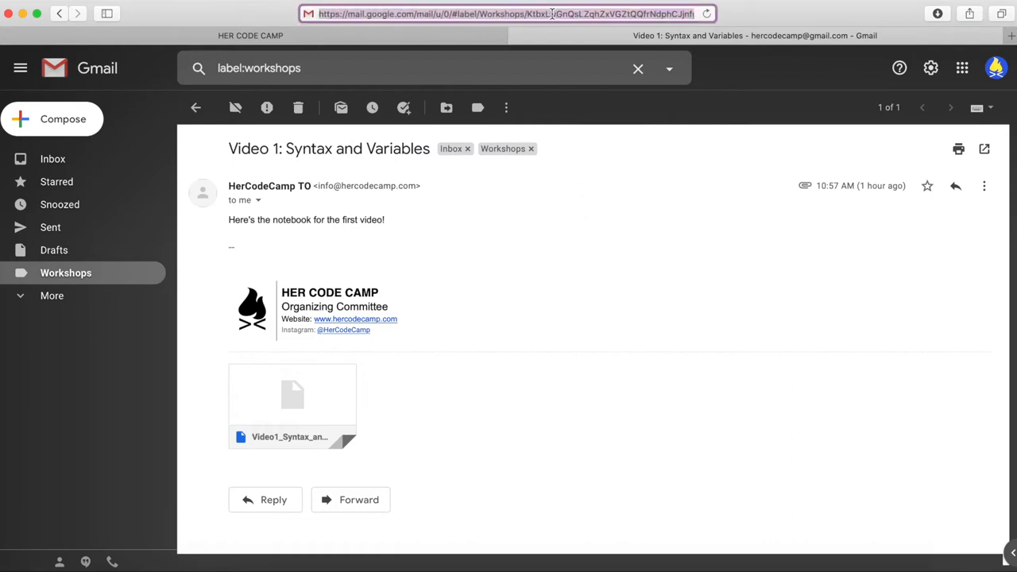
text(colab.)
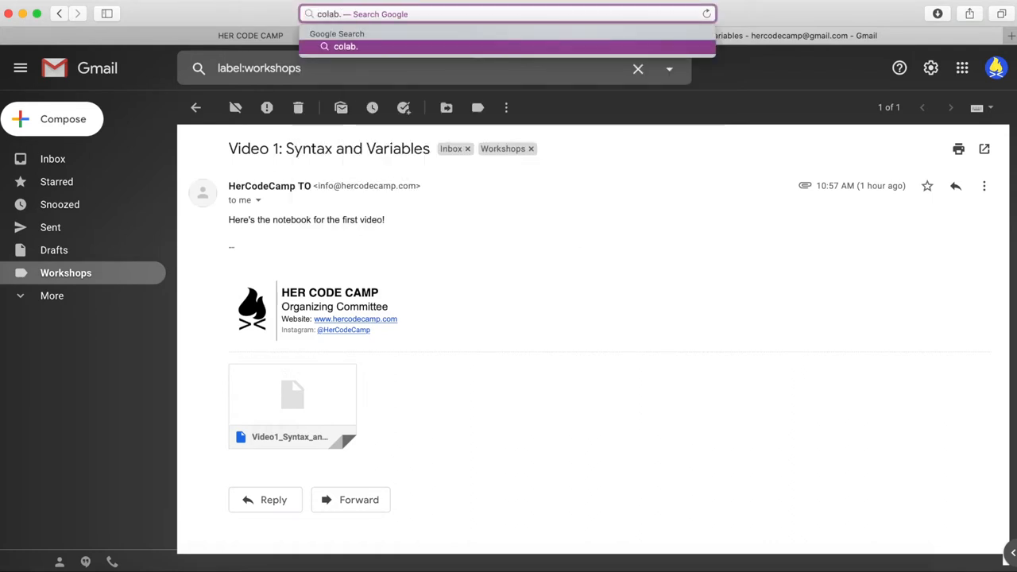
text(research.google.com)
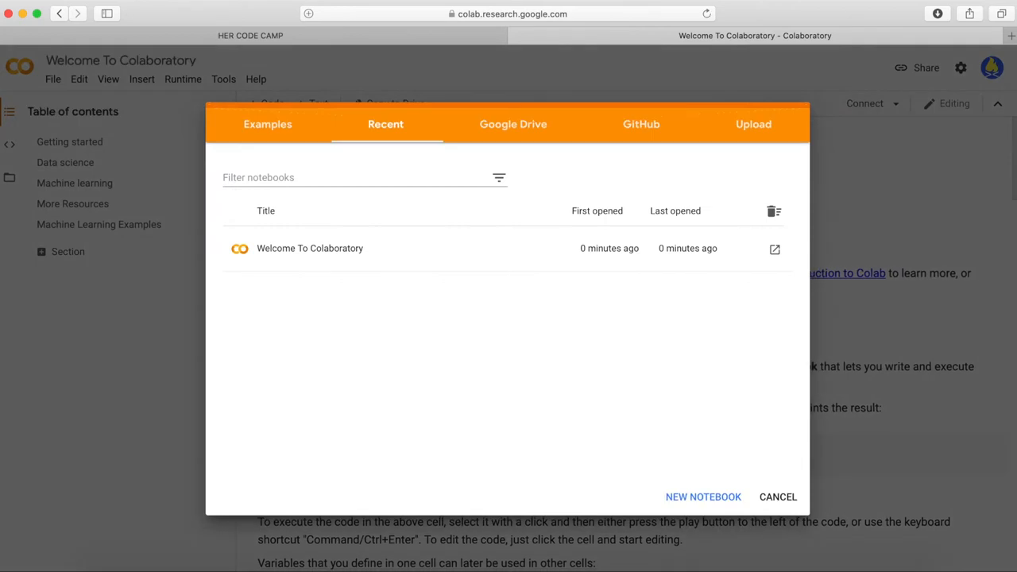
mouse_move(661, 127)
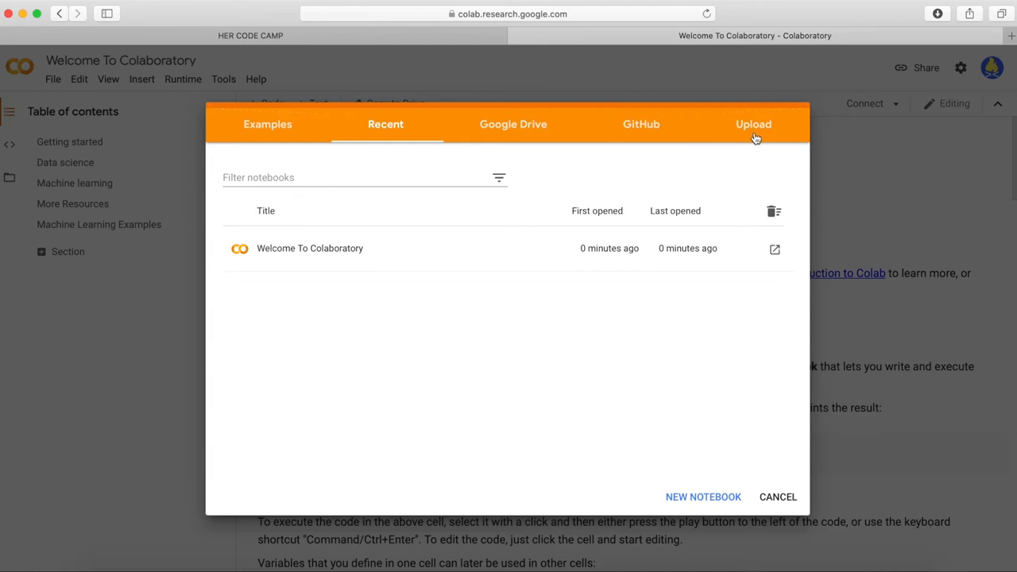
Step: Upload Video1_Syntax_and_Variables.ipynb from Downloads into Colab and open it
click(753, 124)
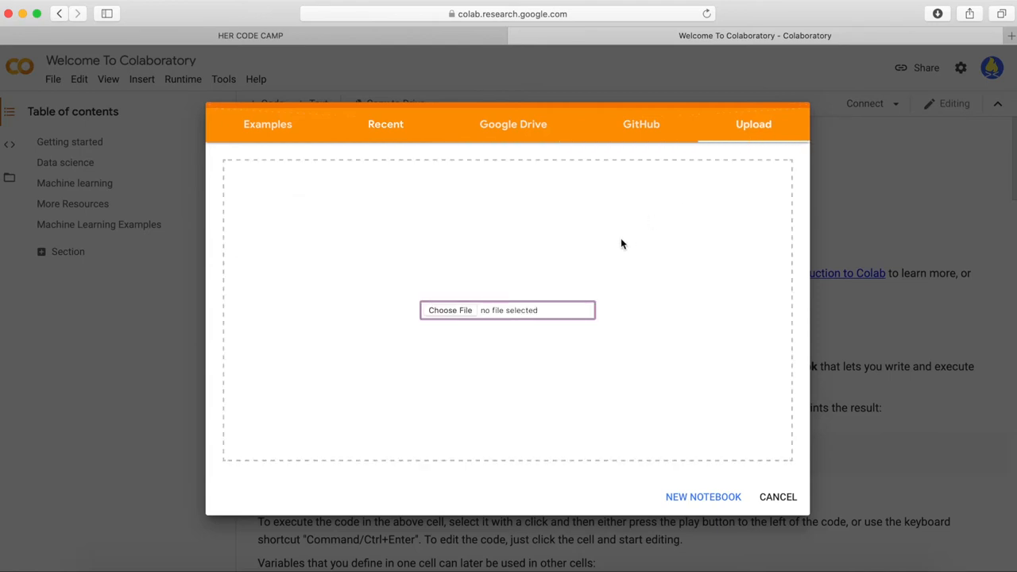
click(450, 310)
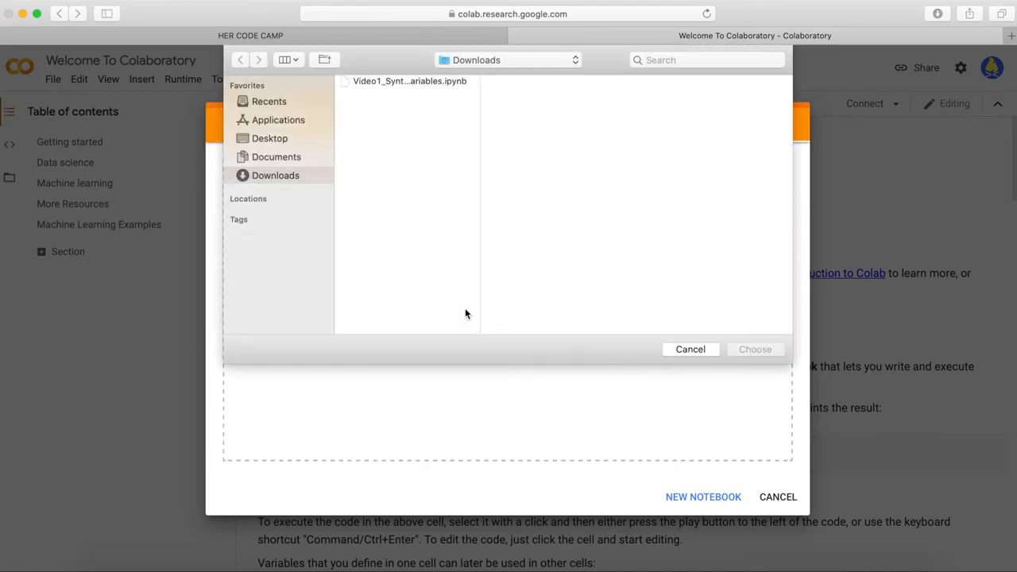
click(410, 79)
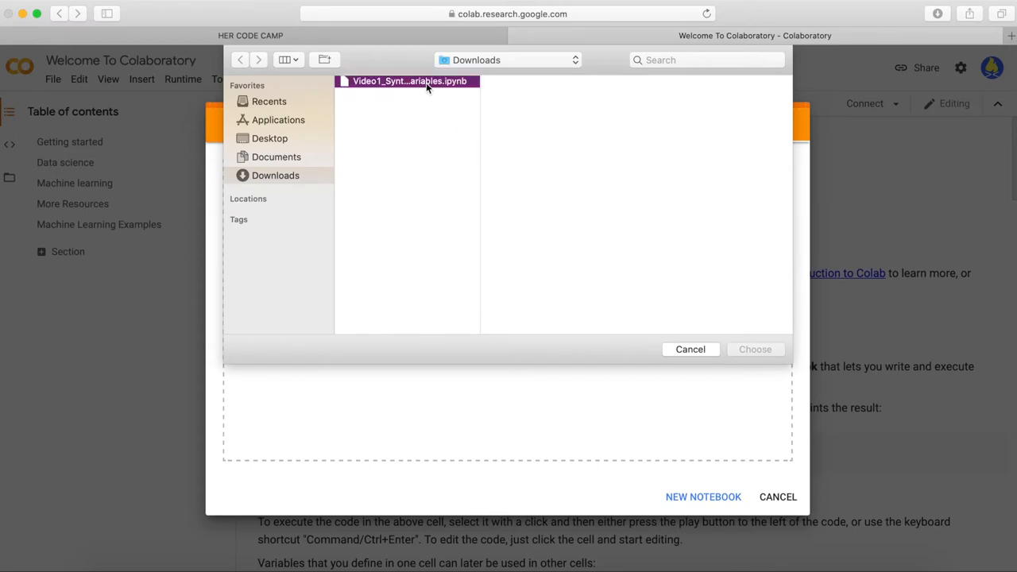
click(410, 80)
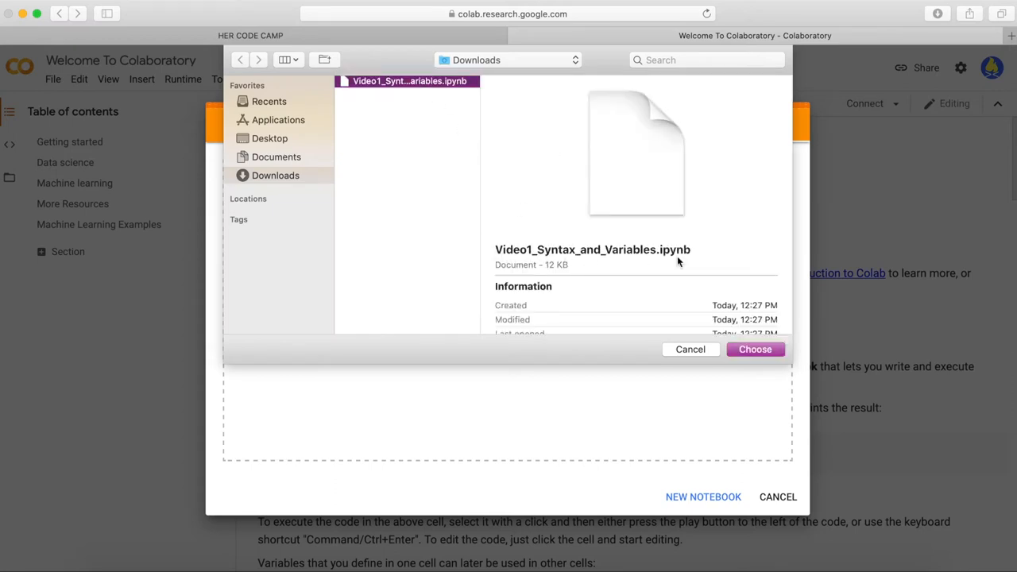
click(753, 350)
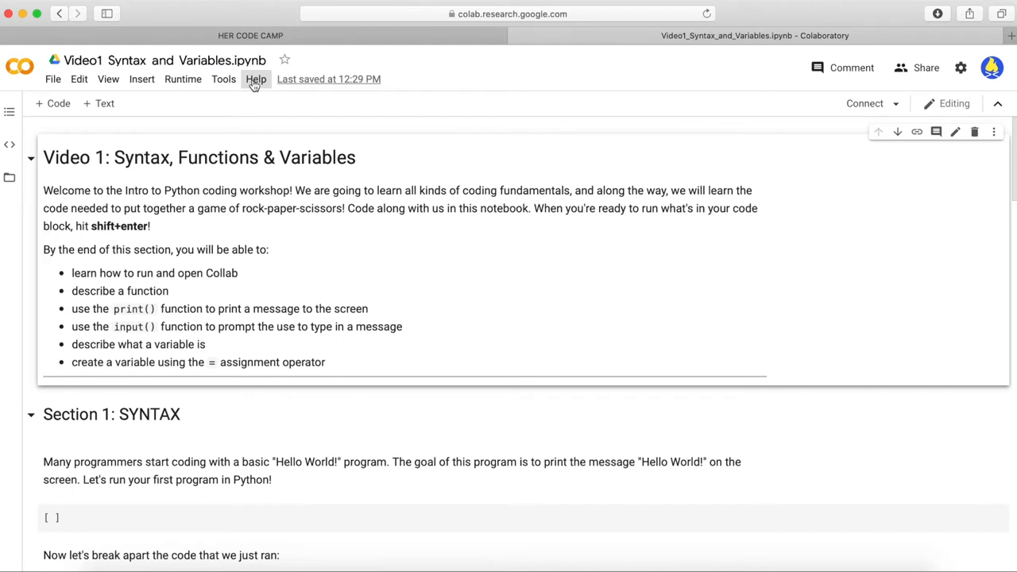
mouse_move(76, 134)
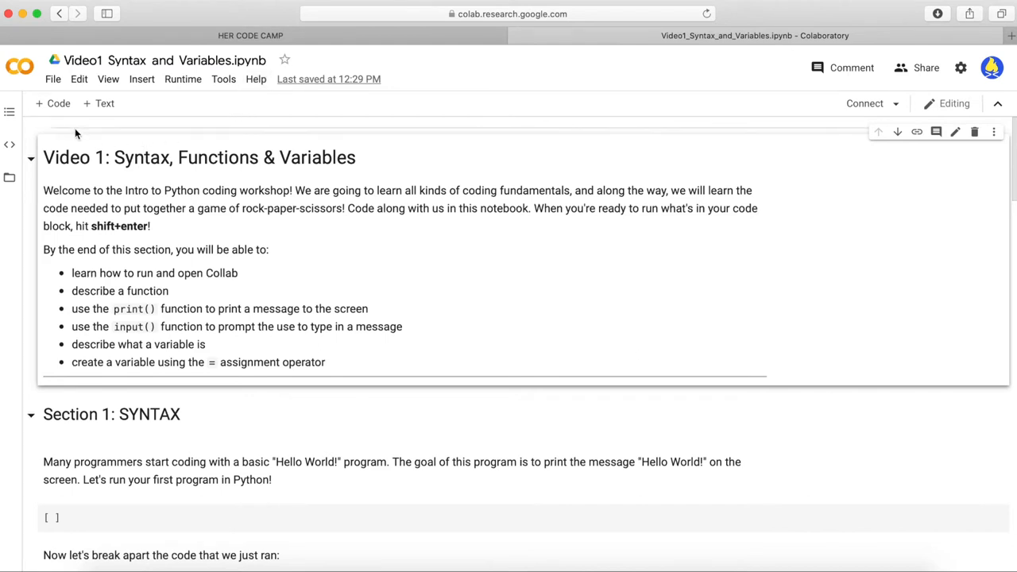
mouse_move(51, 103)
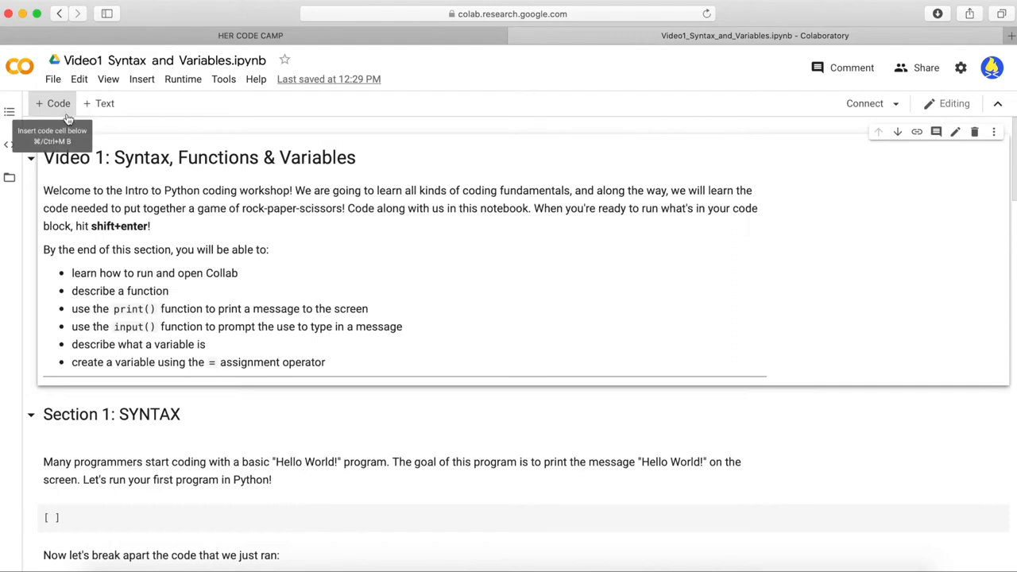
mouse_move(105, 103)
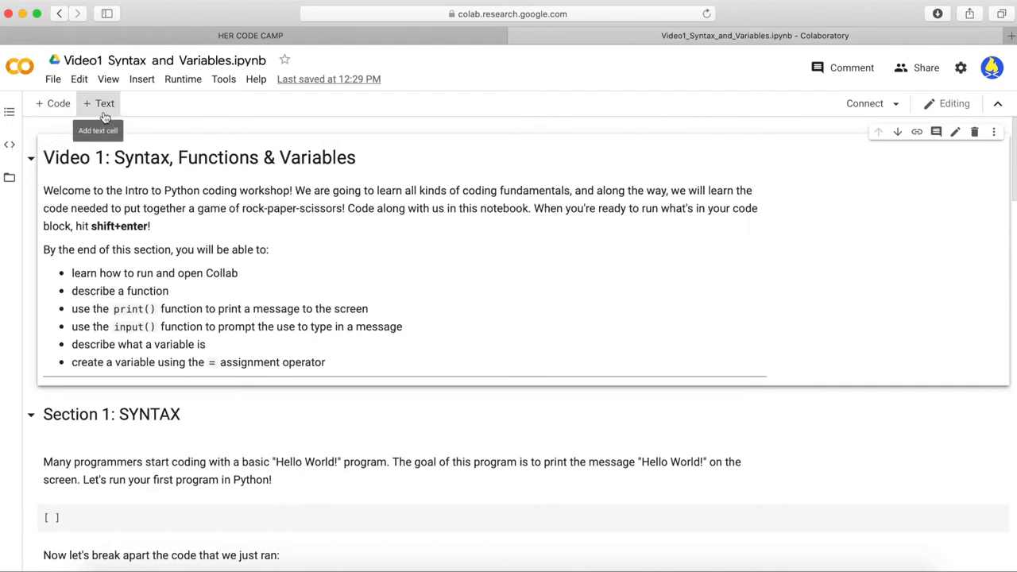
mouse_move(142, 125)
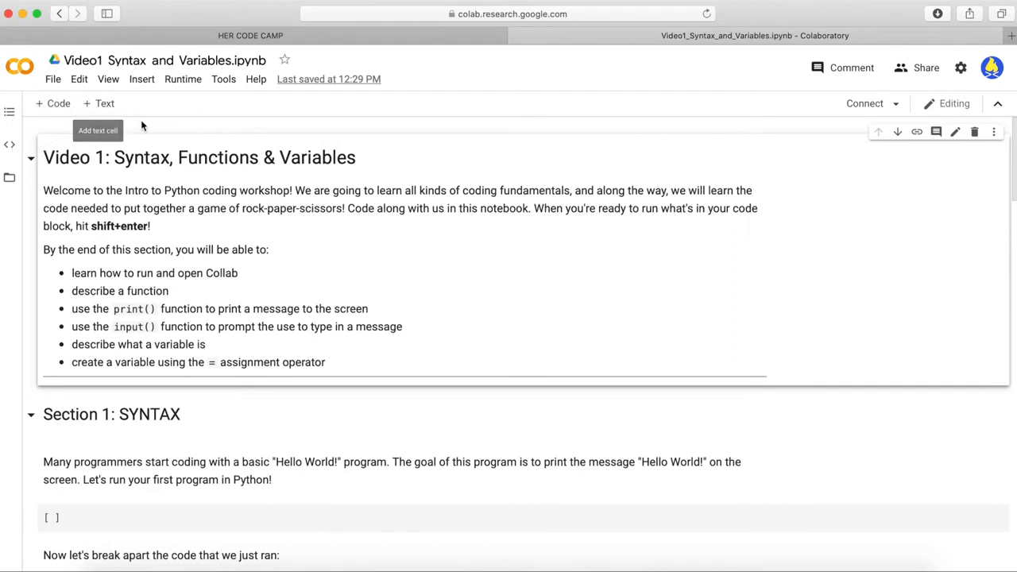
mouse_move(168, 140)
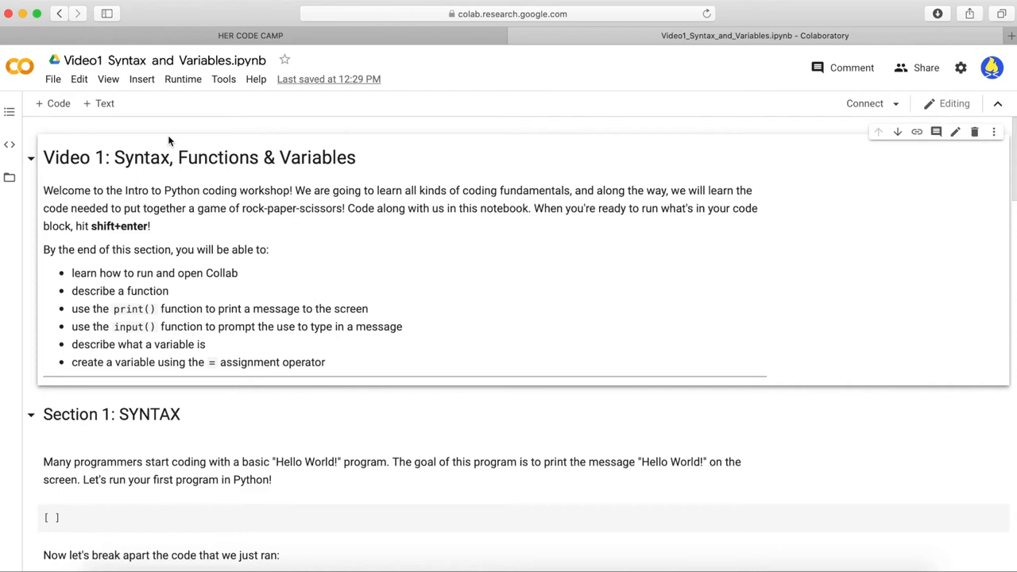
click(99, 103)
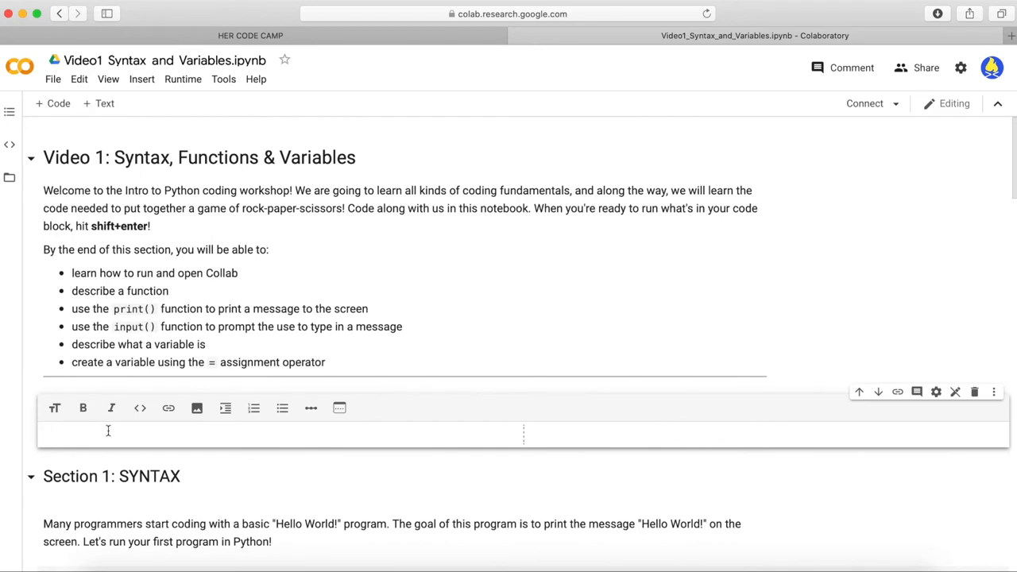
text(Hello)
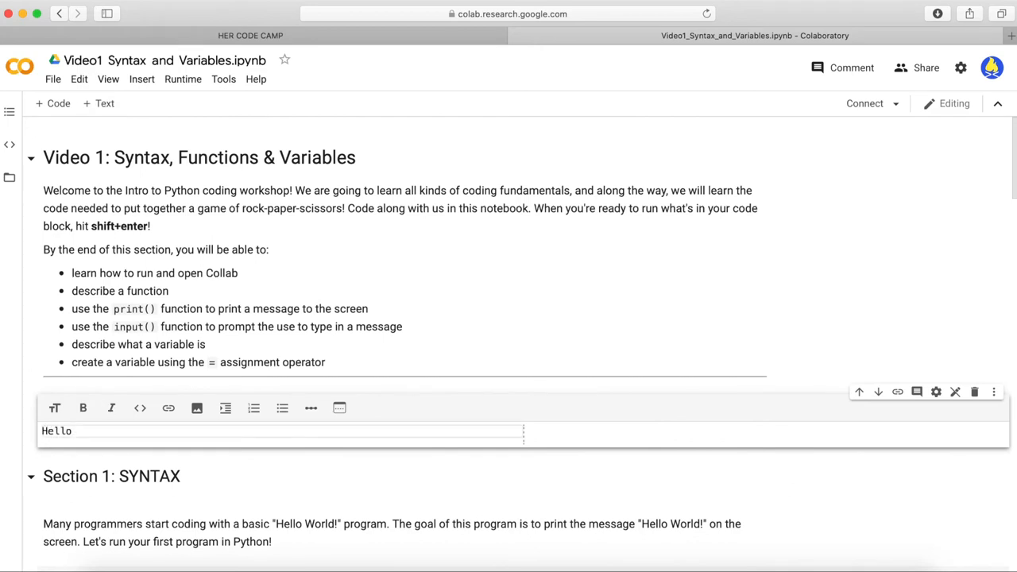
text(HER CODE CAMP)
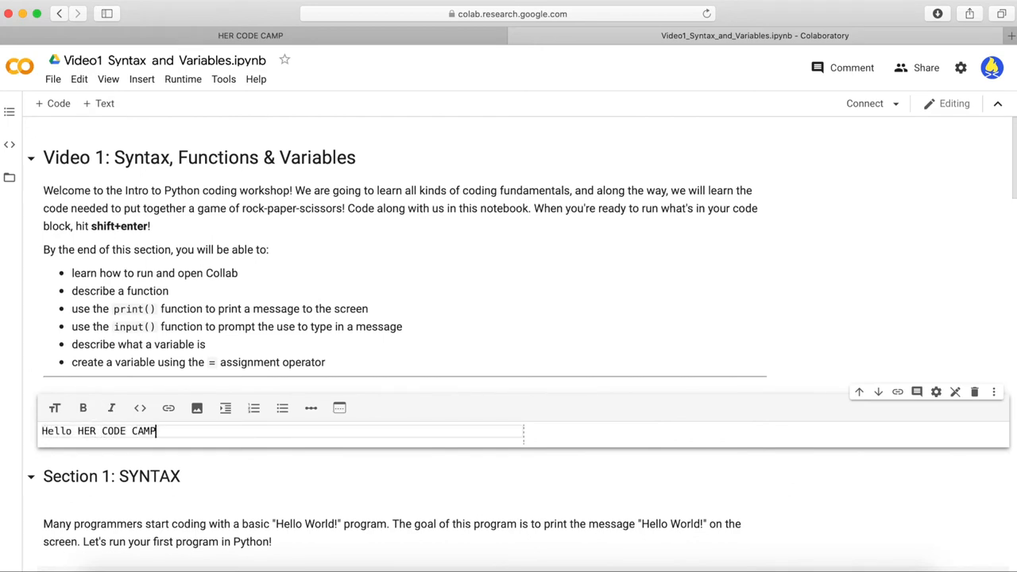
text(!)
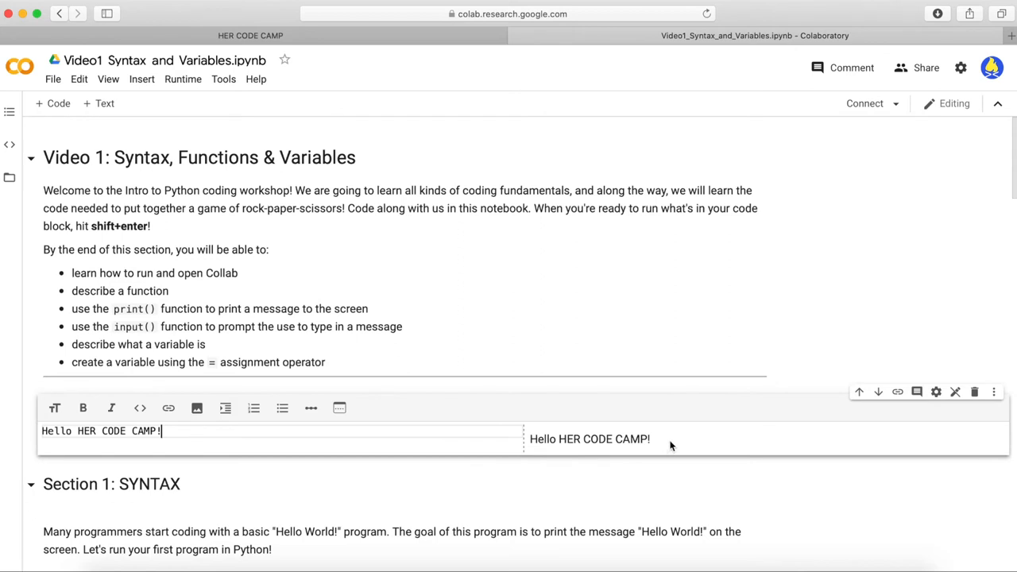
mouse_move(671, 404)
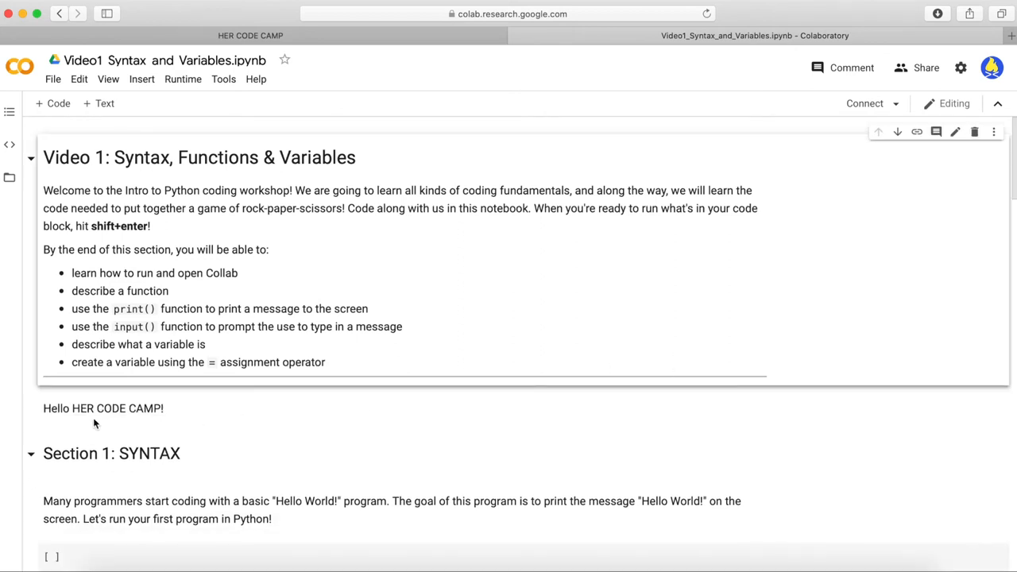
mouse_move(168, 423)
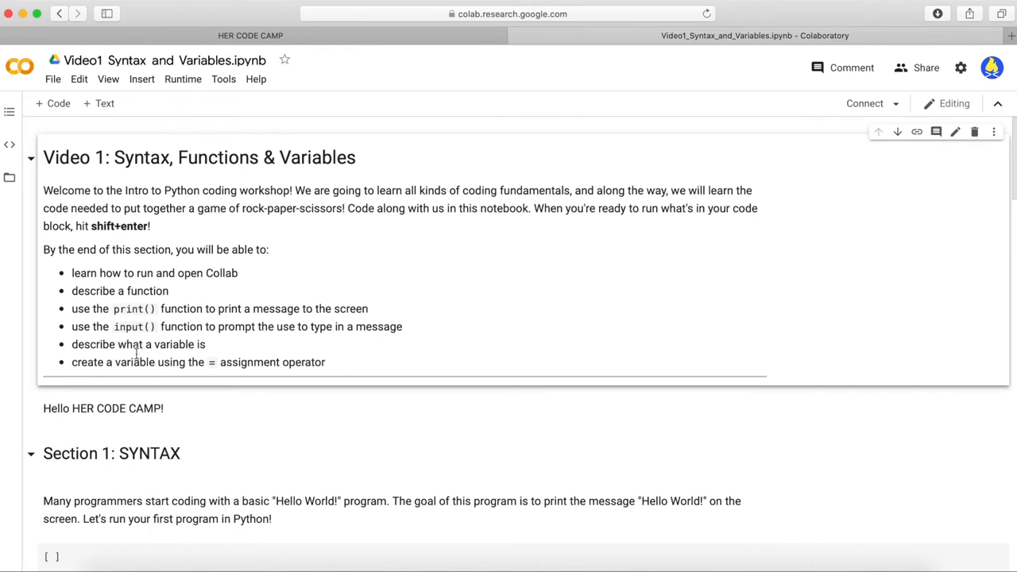
Step: Add a code cell with x = 5 and print(x) after the intro and run it to output 5
click(53, 103)
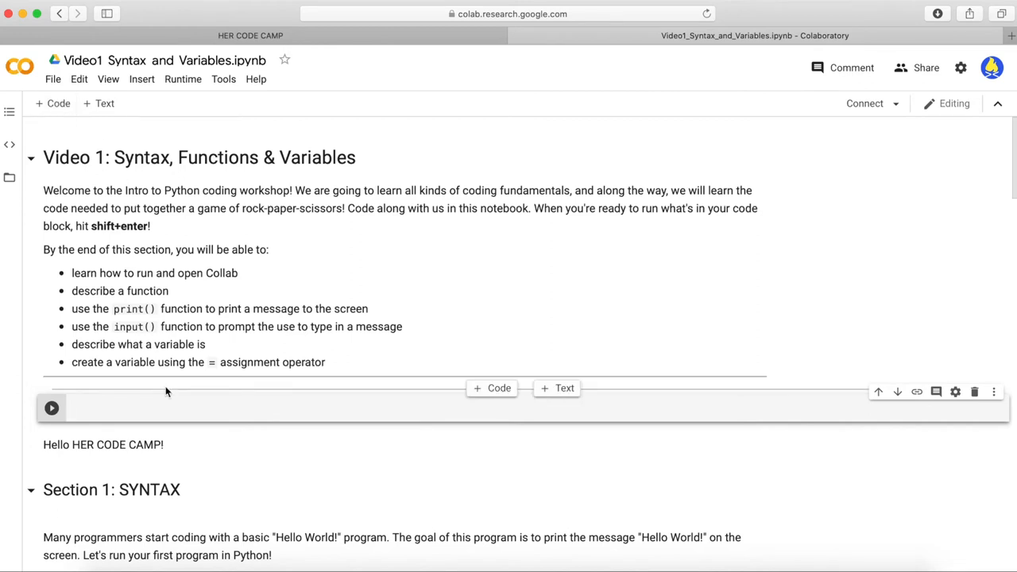
text(x = 5)
text(print(x))
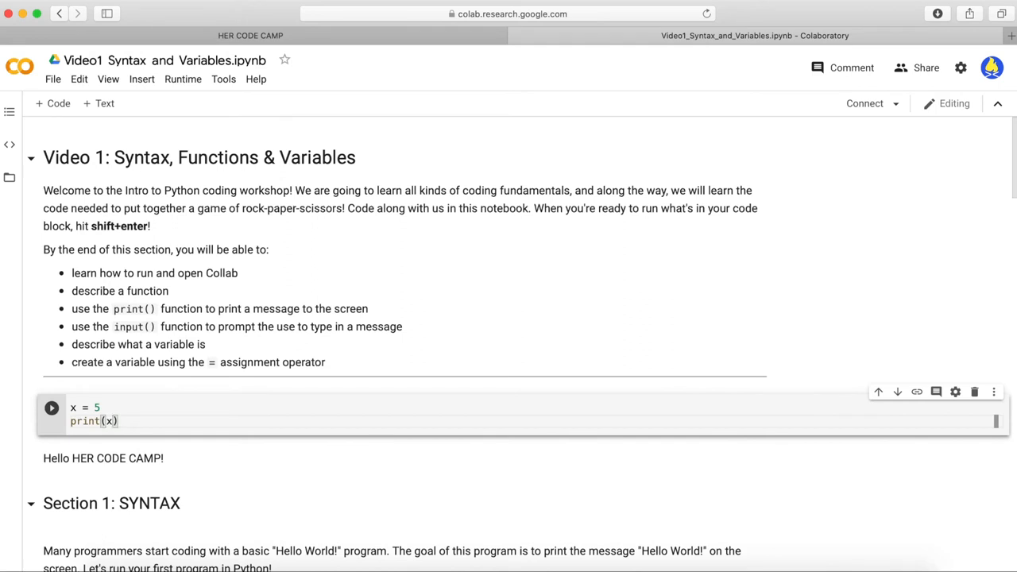
click(50, 407)
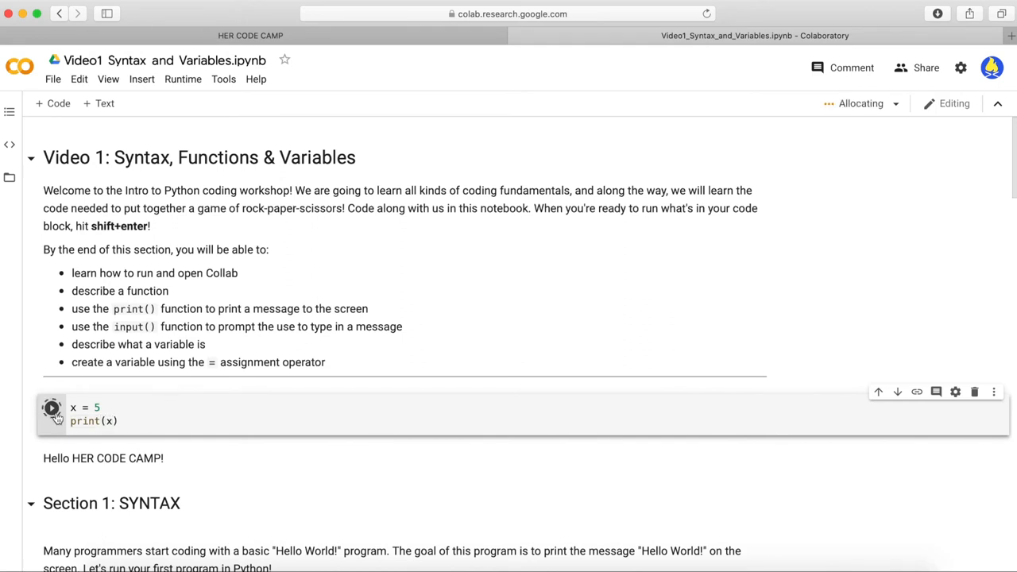
click(51, 407)
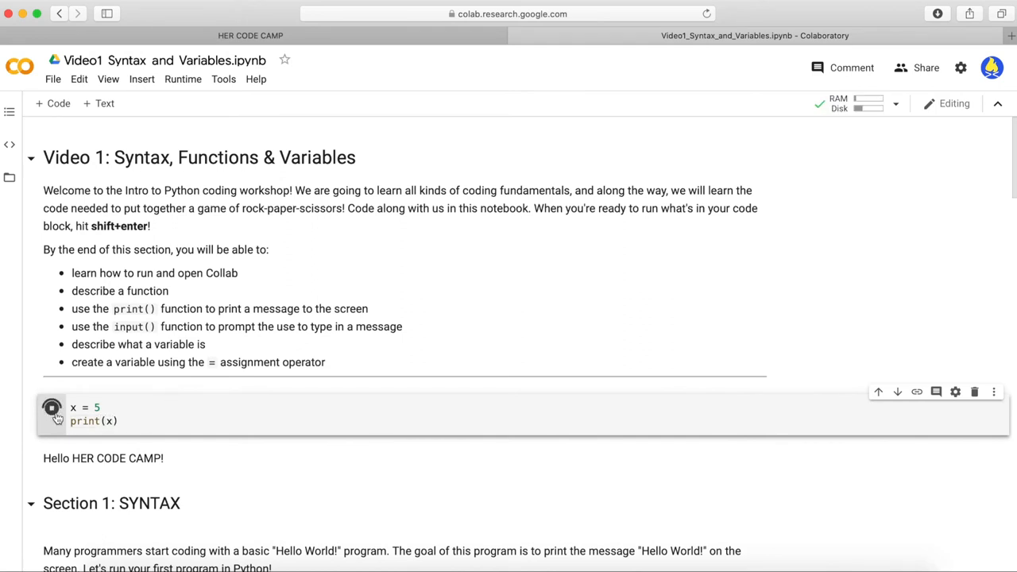
click(51, 407)
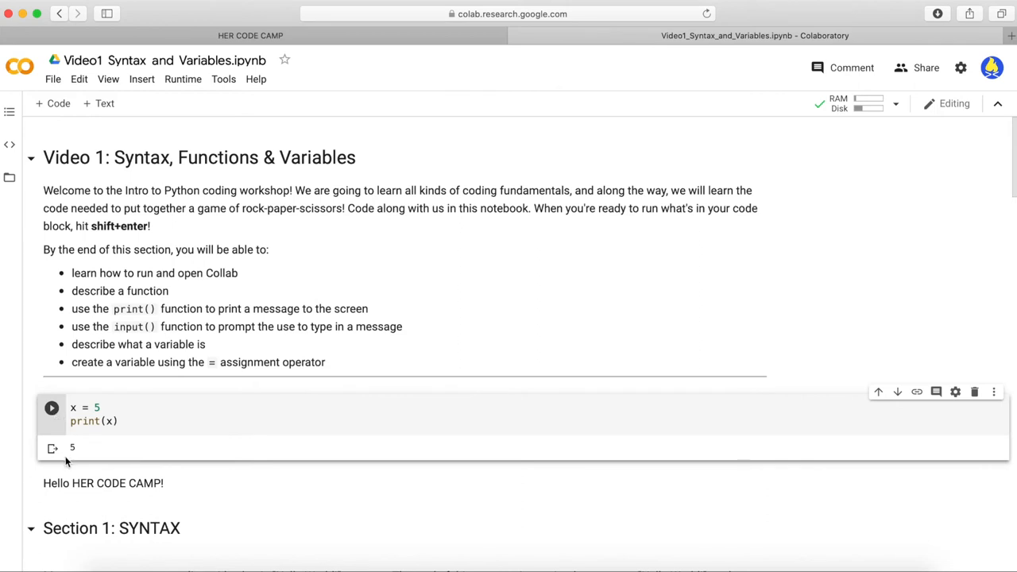
mouse_move(77, 461)
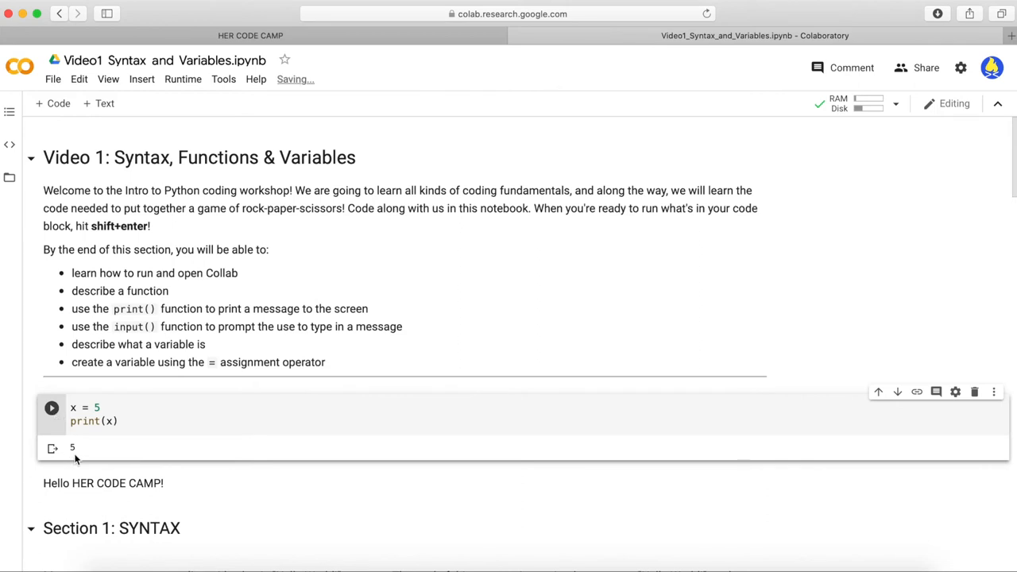
click(132, 421)
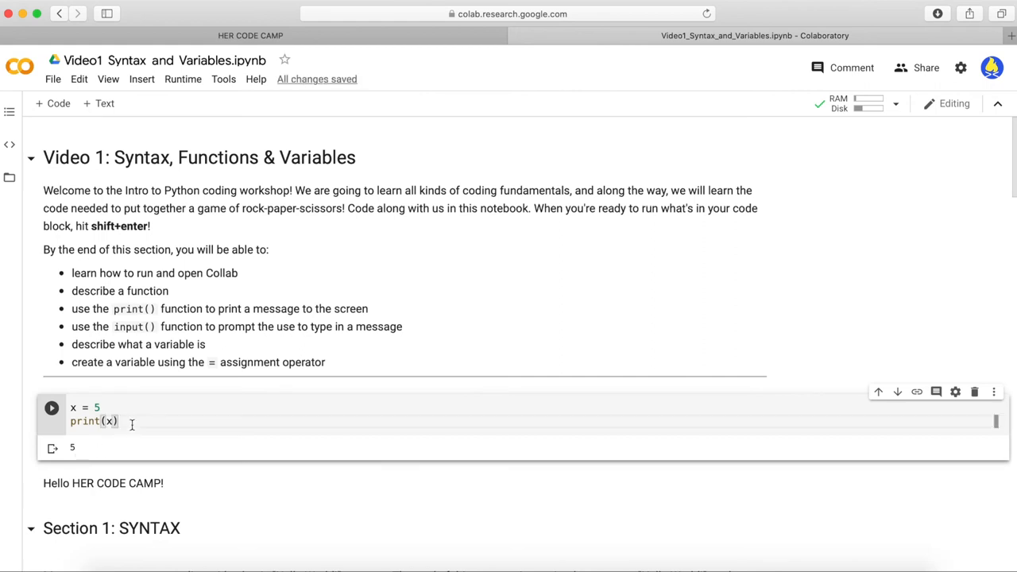
Step: Append this_variable = 5 and print(this_variable) to the cell and rerun it, printing 5 twice
text(this_variable = 5)
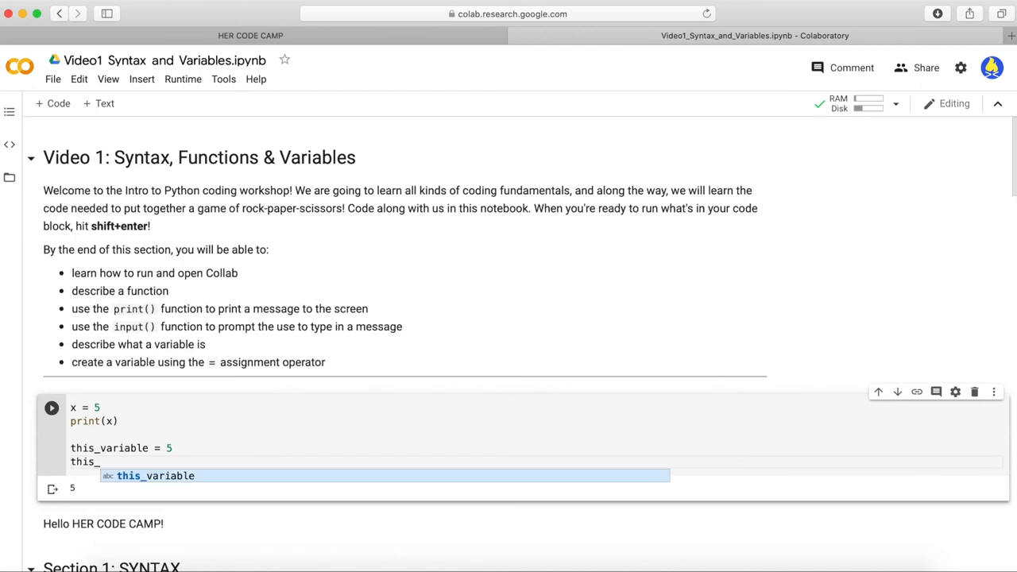
mouse_move(193, 486)
text(print)
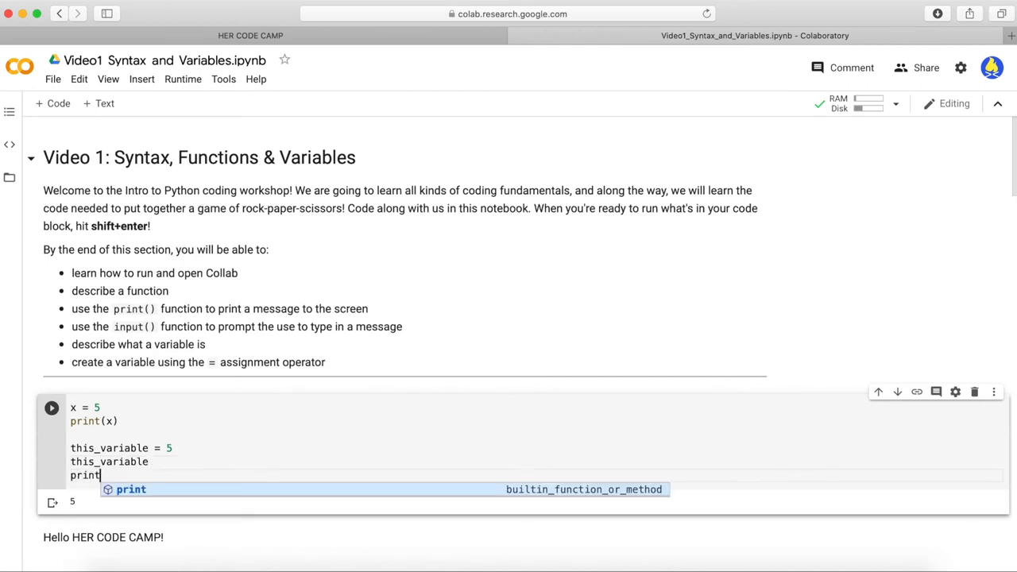
text(()
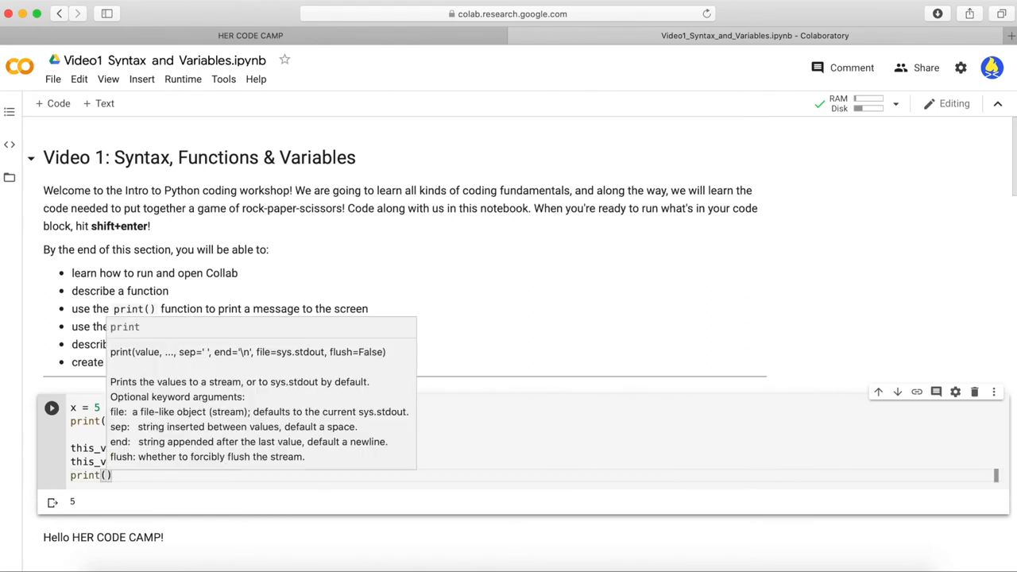
text(this_variable)
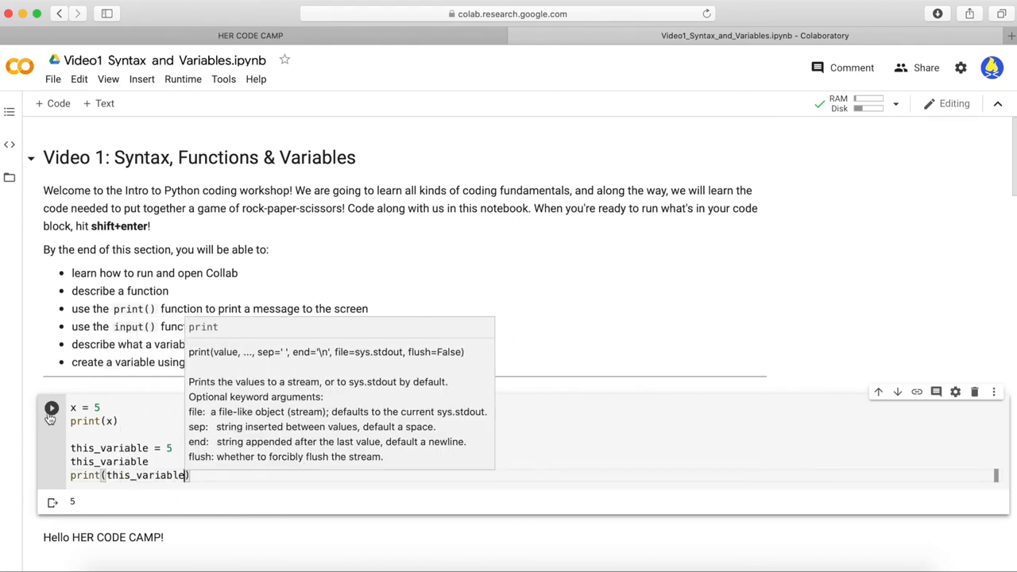
click(51, 407)
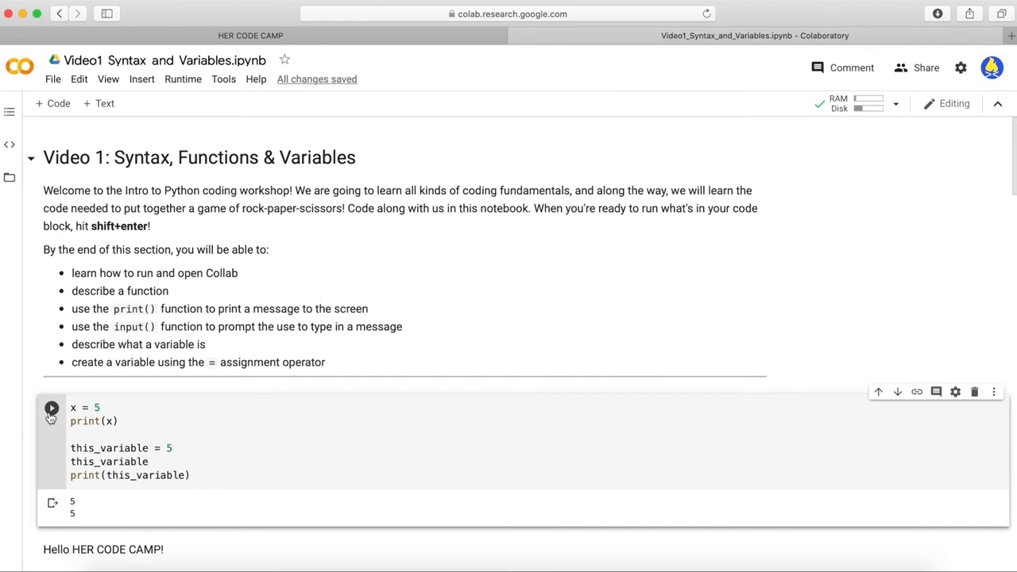
mouse_move(87, 142)
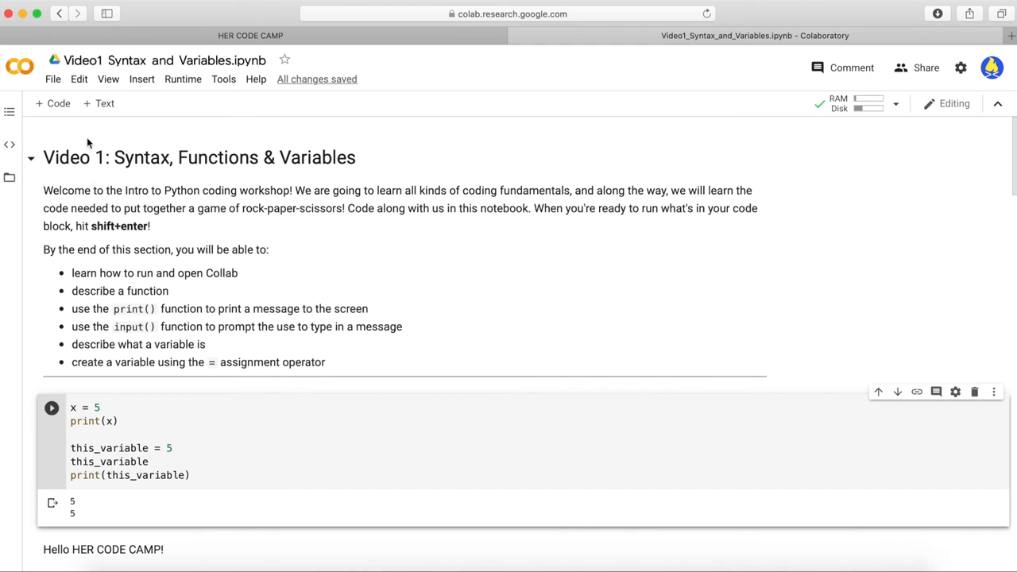
Step: Save the workshop notebook to Drive via File > Save
click(52, 79)
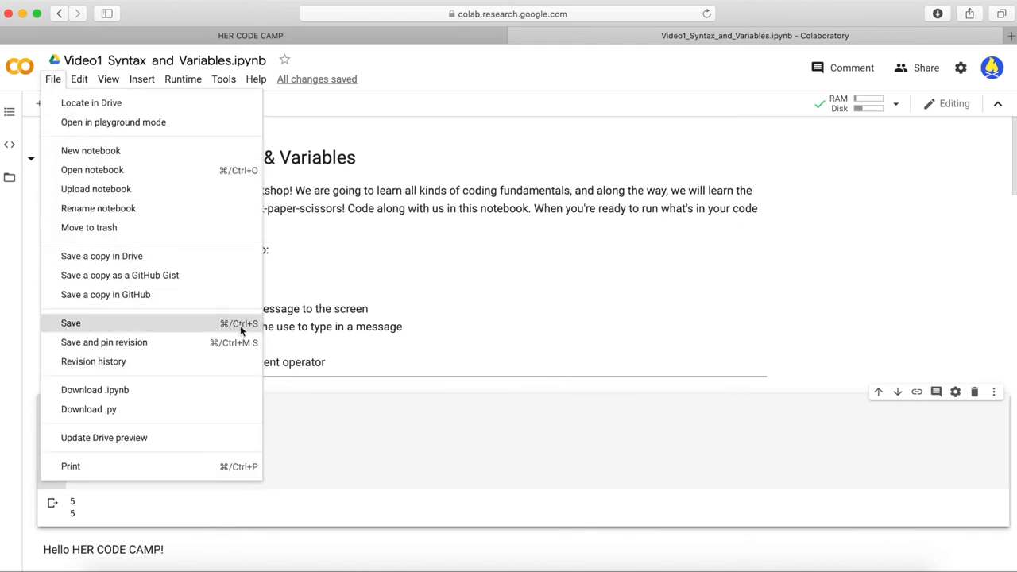
click(70, 323)
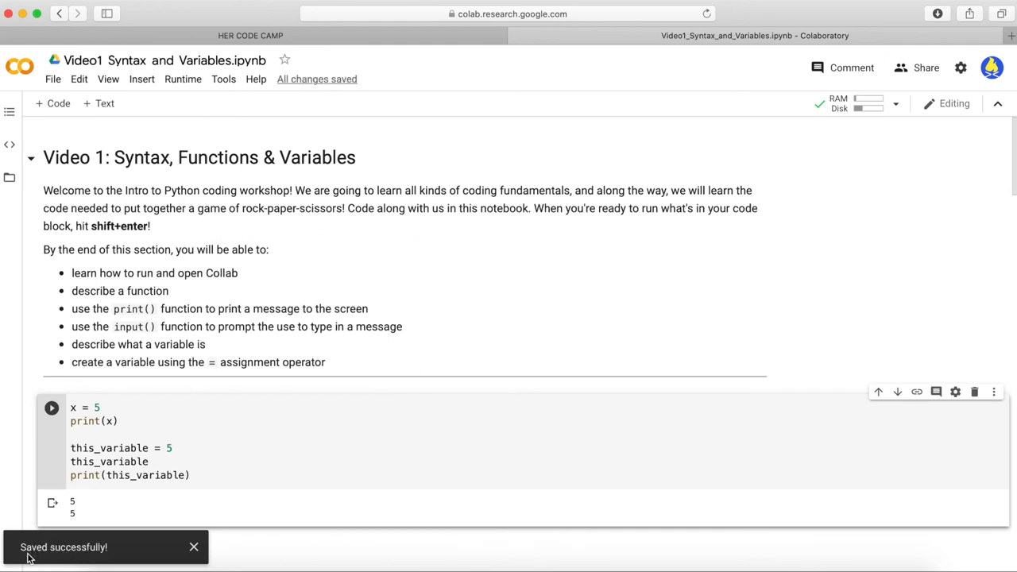
mouse_move(257, 306)
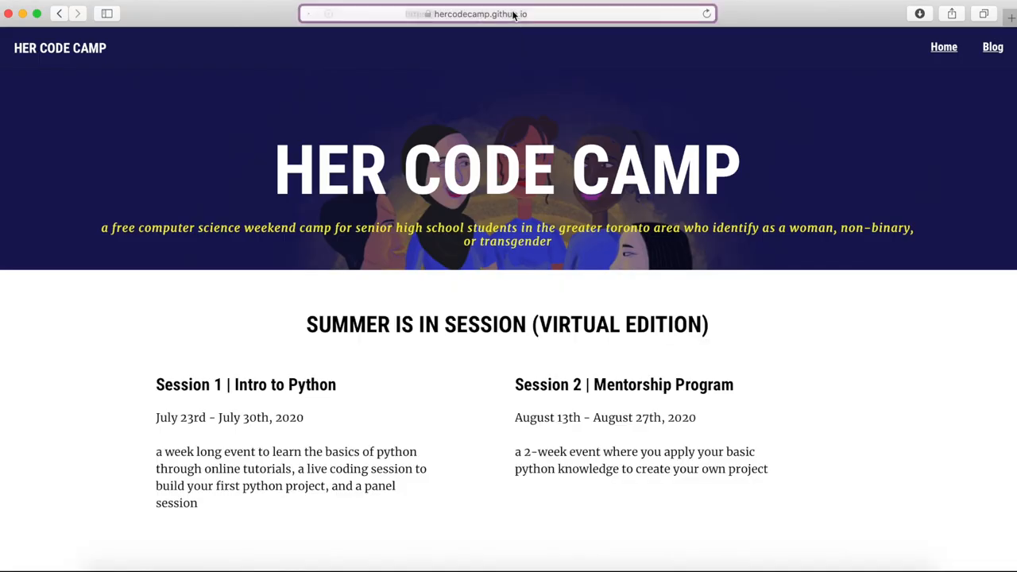
Step: From drive.google.com, reopen the notebook in Colab Notebooks with Colaboratory and confirm this_variable = 5 is intact
text(drive.google.com)
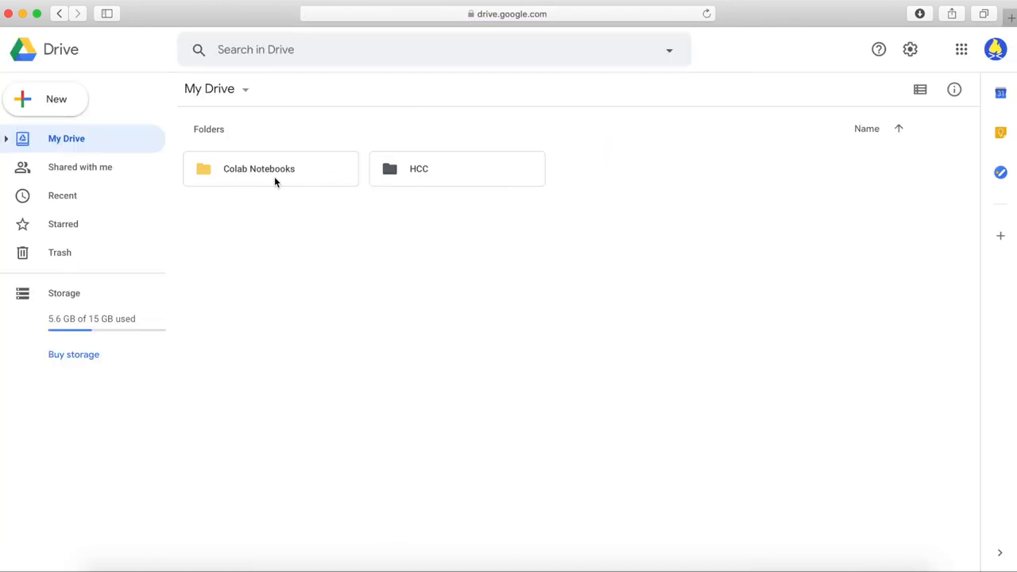
double_click(270, 168)
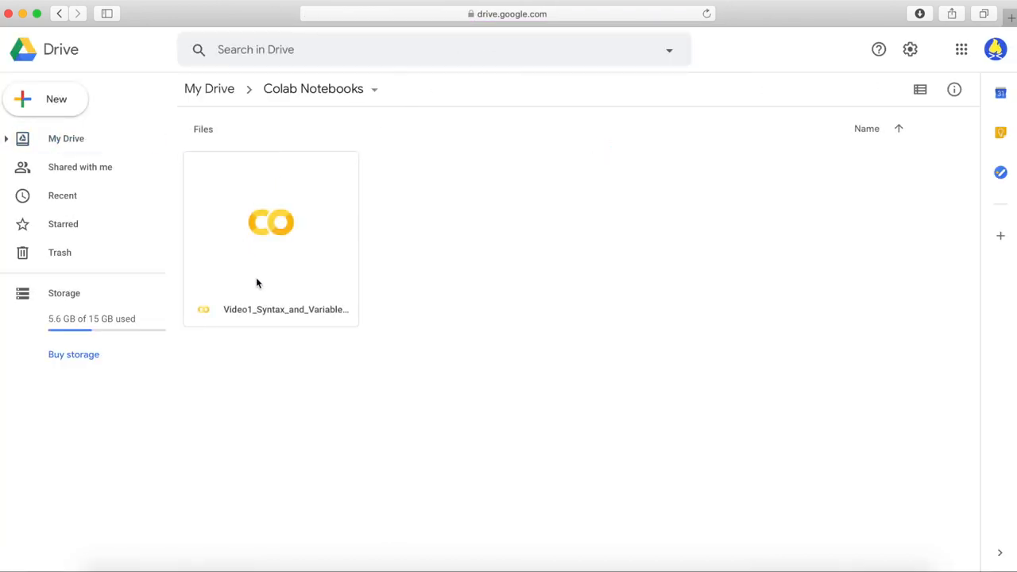
double_click(270, 222)
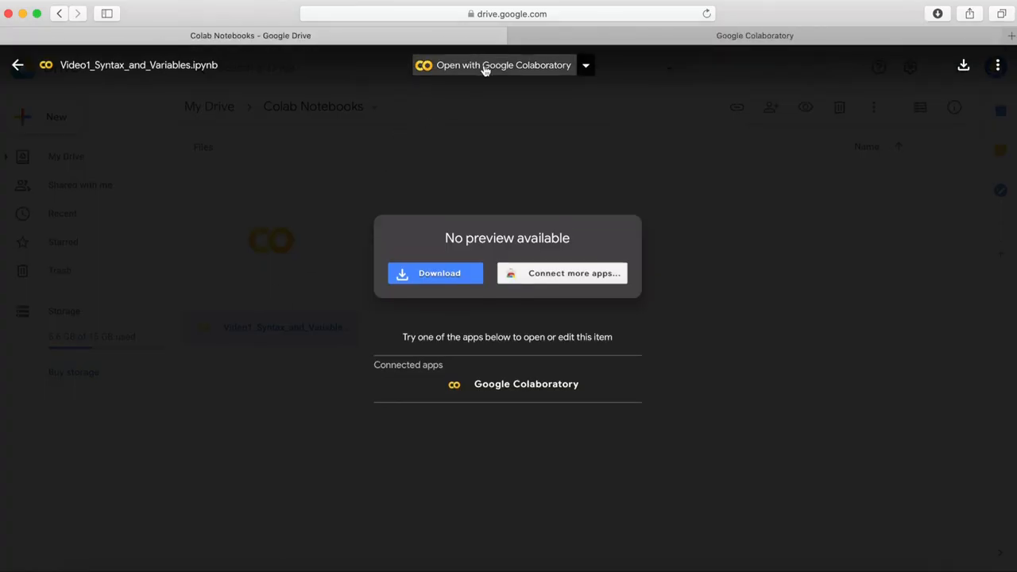
click(502, 65)
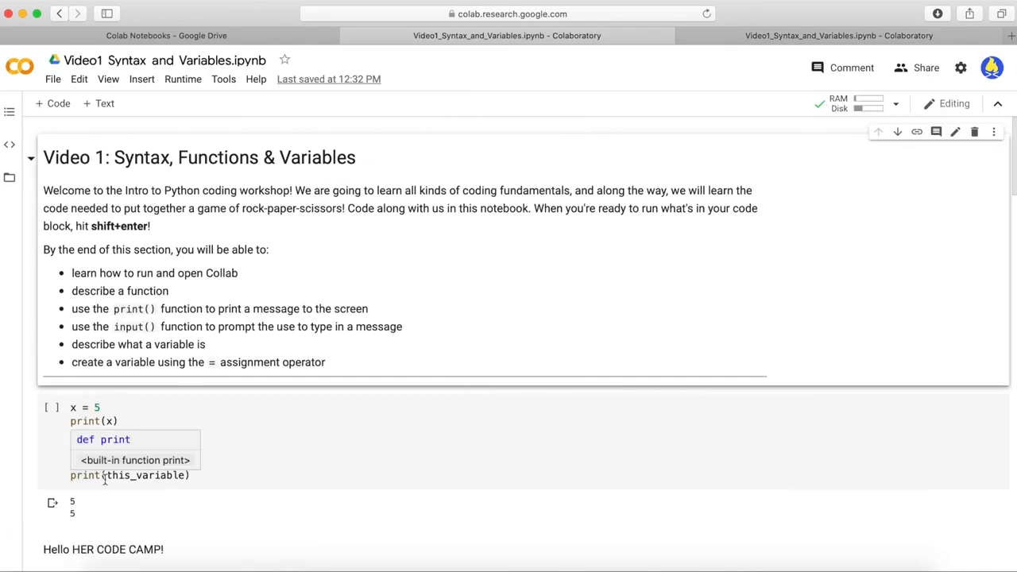
text(this_variable = 5)
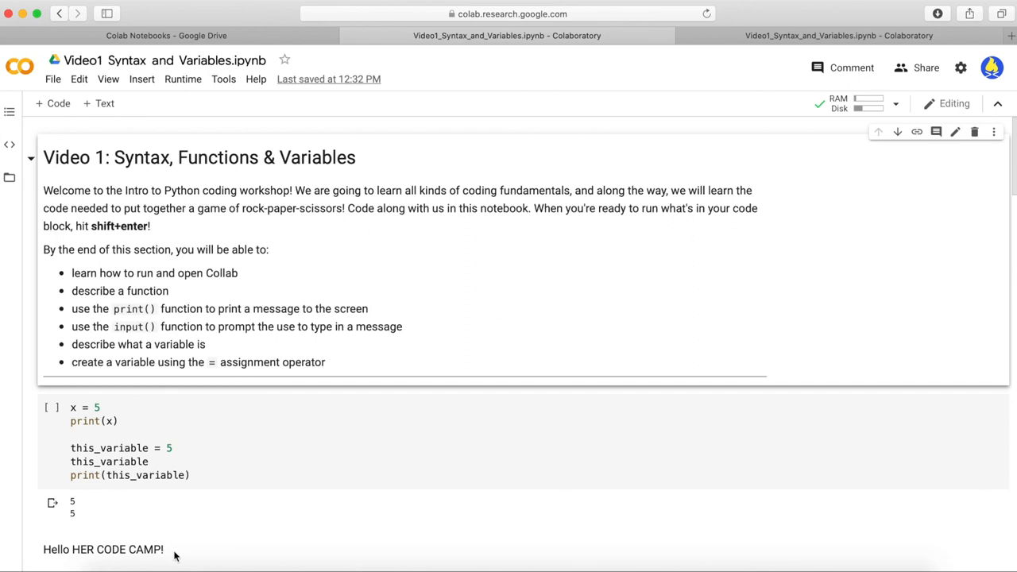